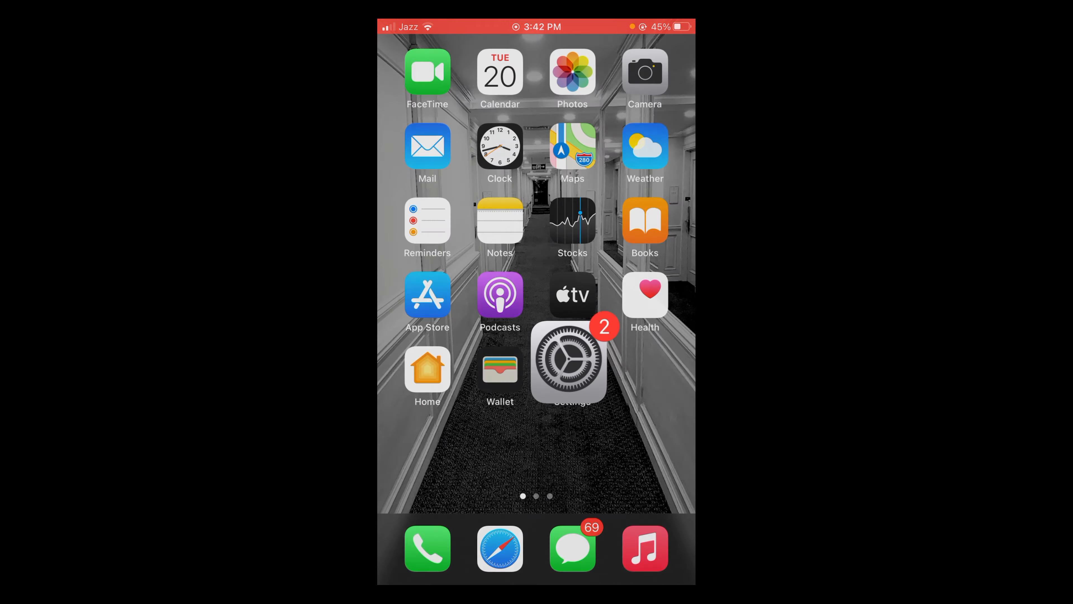
- Launch Settings and scroll the main list down to the App Store entry
{"action": "left_click", "coordinate": [571, 359]}
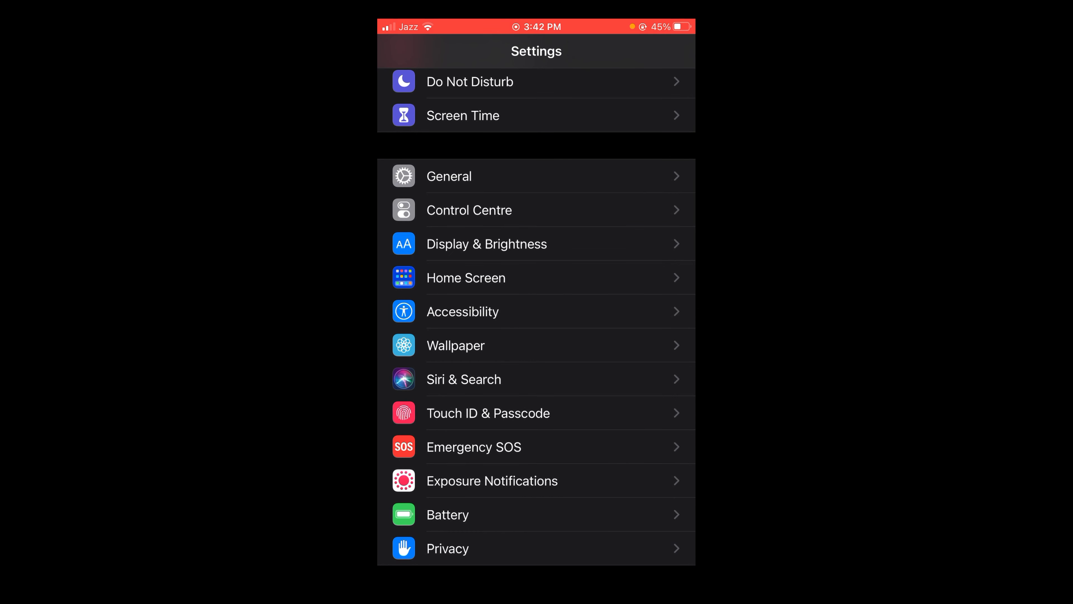
{"action": "scroll", "scroll_direction": "down", "scroll_amount": 3}
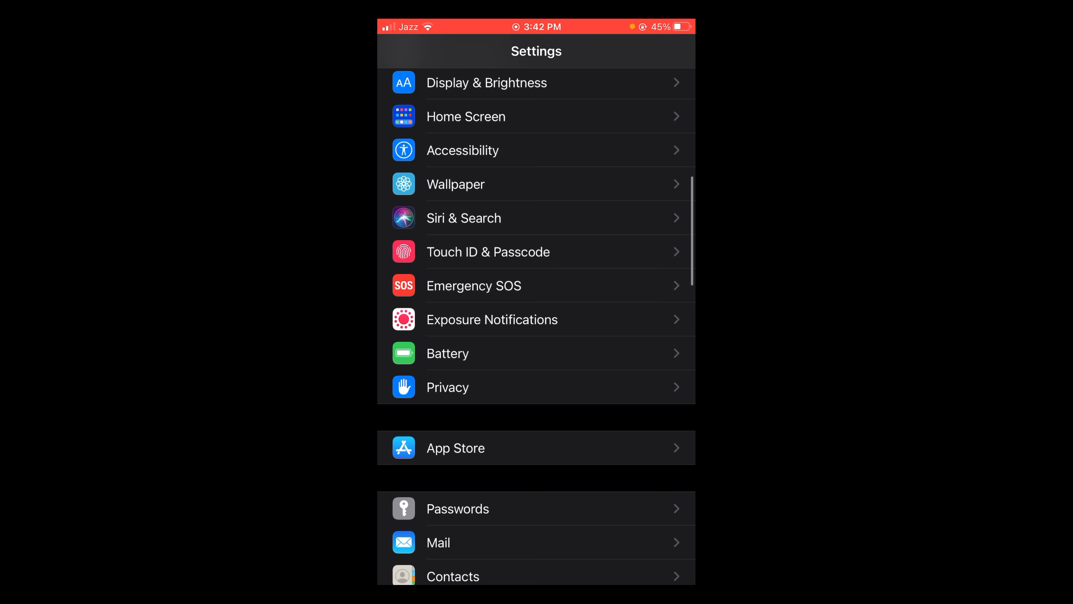
{"action": "scroll", "scroll_direction": "down", "scroll_amount": 3}
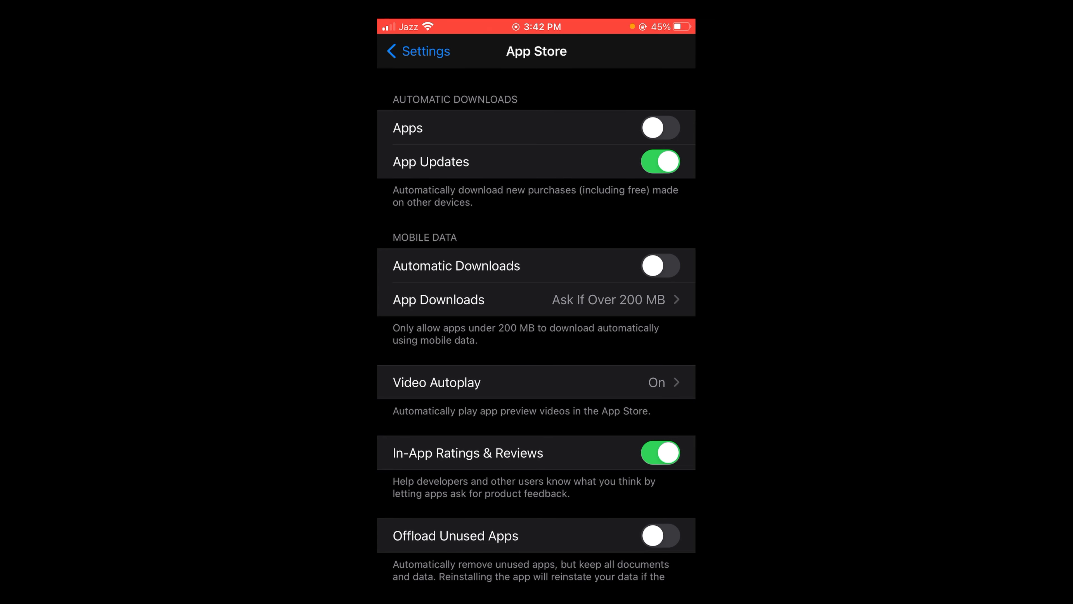
- Turn off App Updates under App Store Automatic Downloads and return to the settings list
{"action": "left_click", "coordinate": [659, 161]}
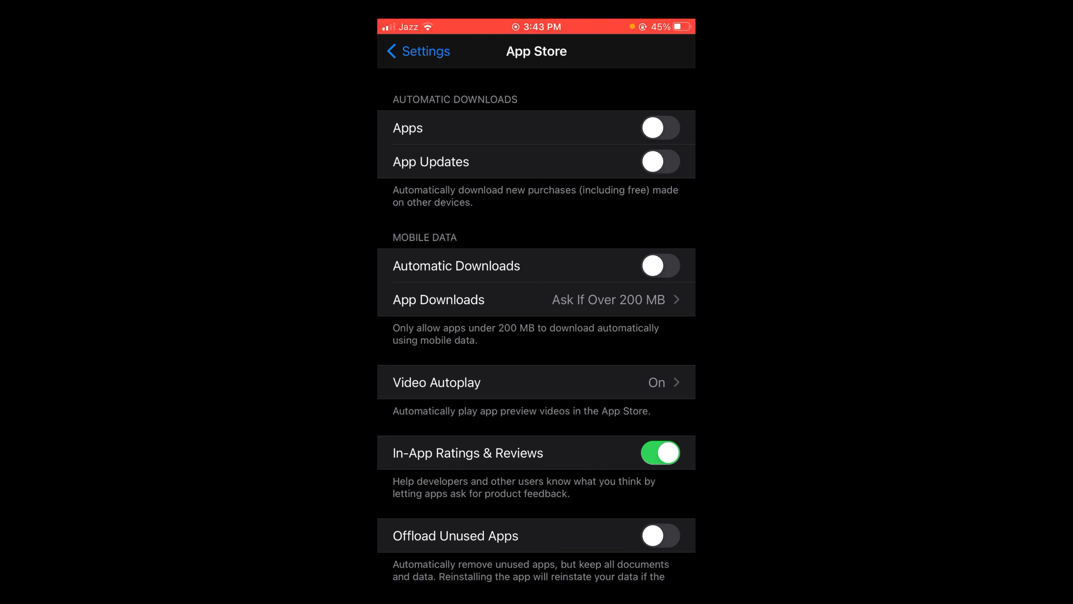
{"action": "left_click", "coordinate": [418, 52]}
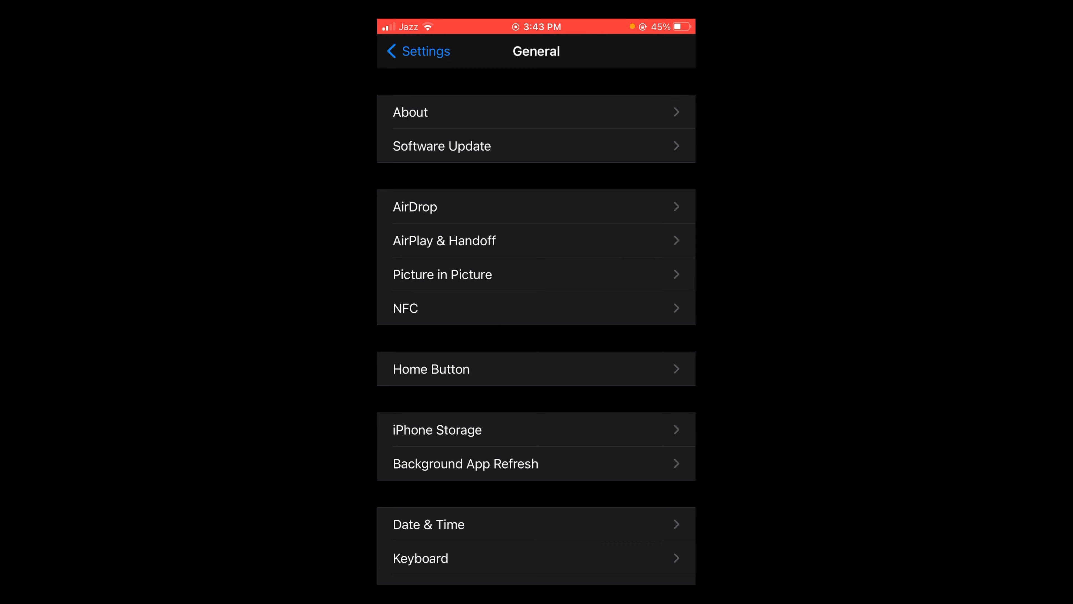
- Enter the Software Update settings from General
{"action": "left_click", "coordinate": [441, 146]}
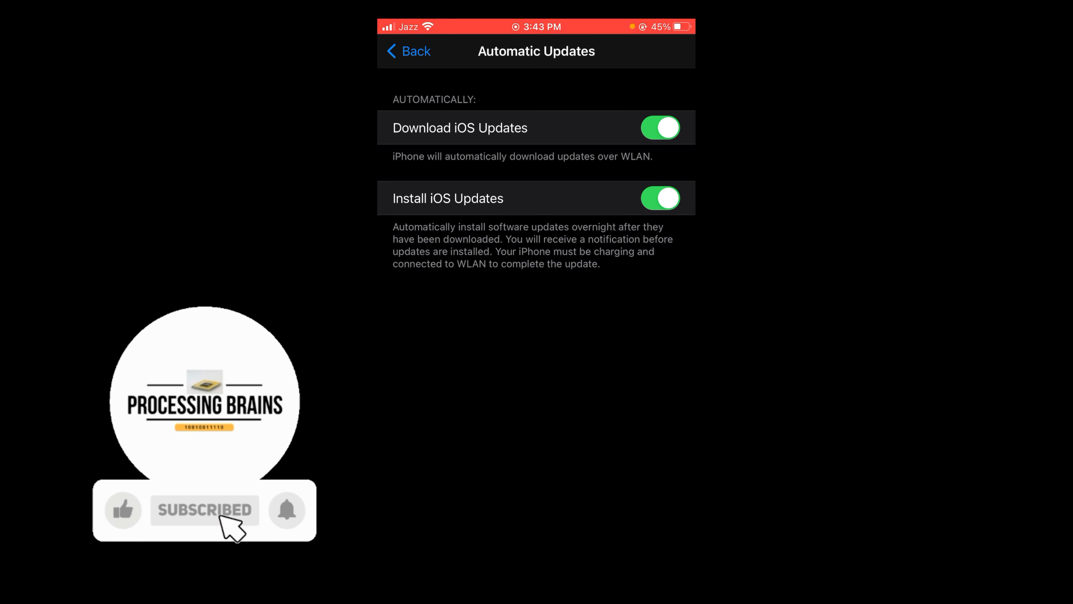
- View the Automatic Updates page with Download and Install iOS Updates both left on
{"action": "left_click", "coordinate": [123, 510]}
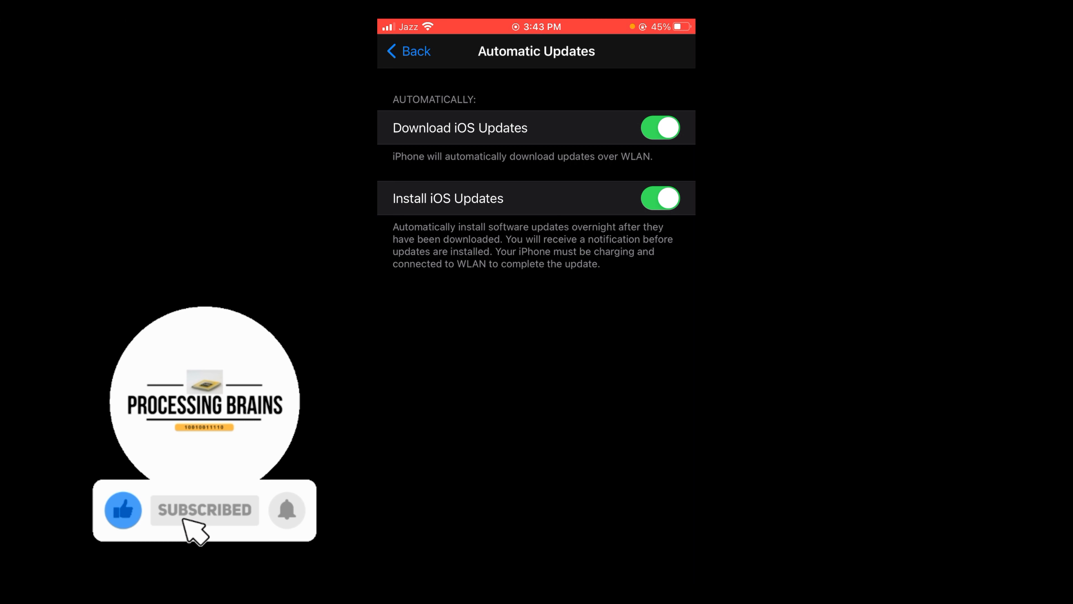
{"action": "left_click", "coordinate": [286, 510]}
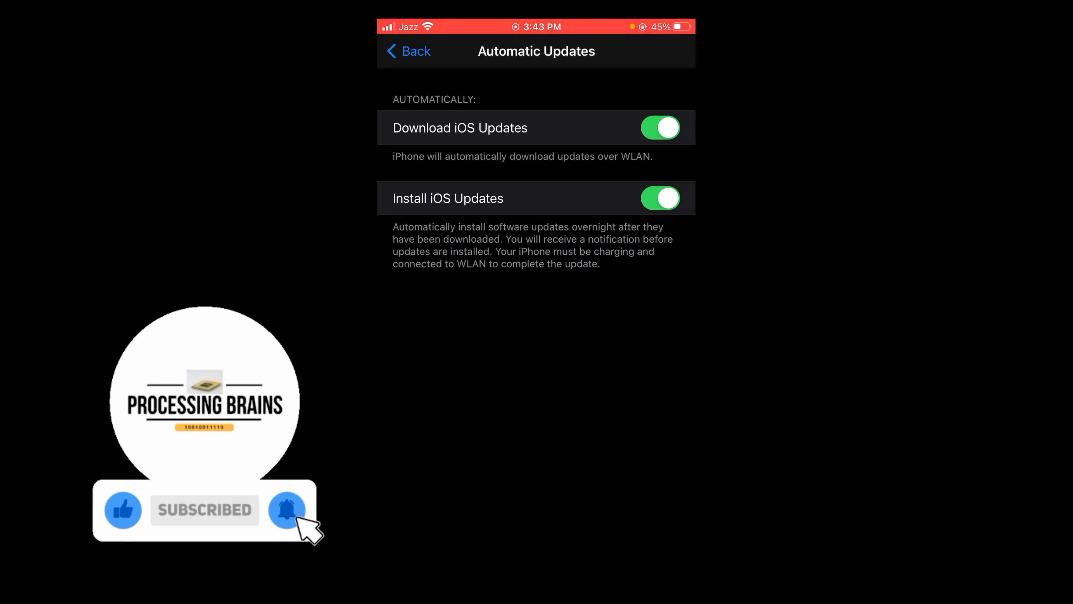